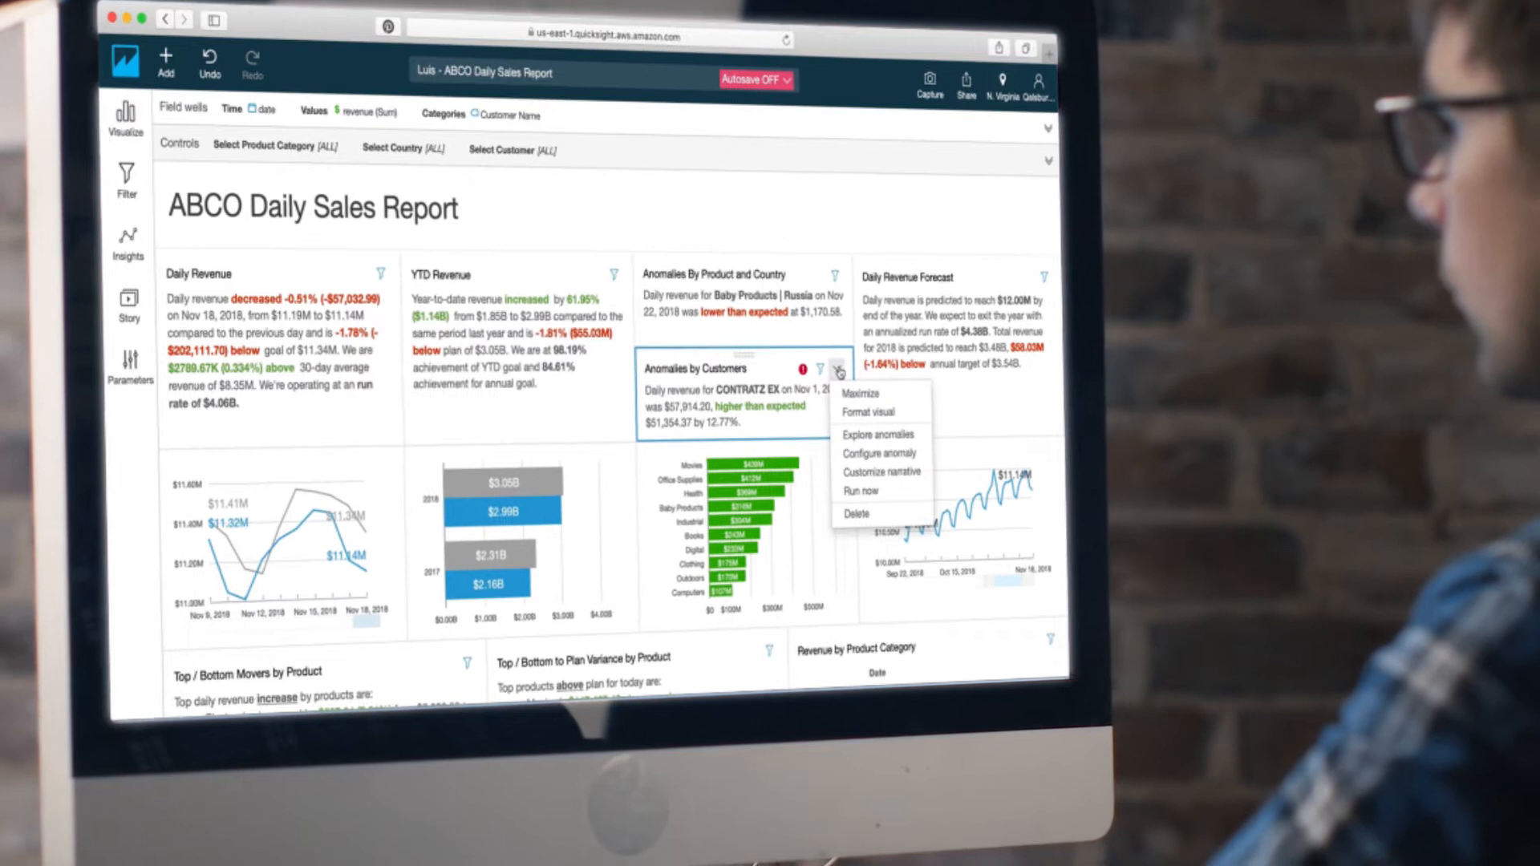
Step: View the customer anomaly details, then maximize the daily revenue chart and add a 14-period forecast
{"action": "left_click", "coordinate": [877, 434]}
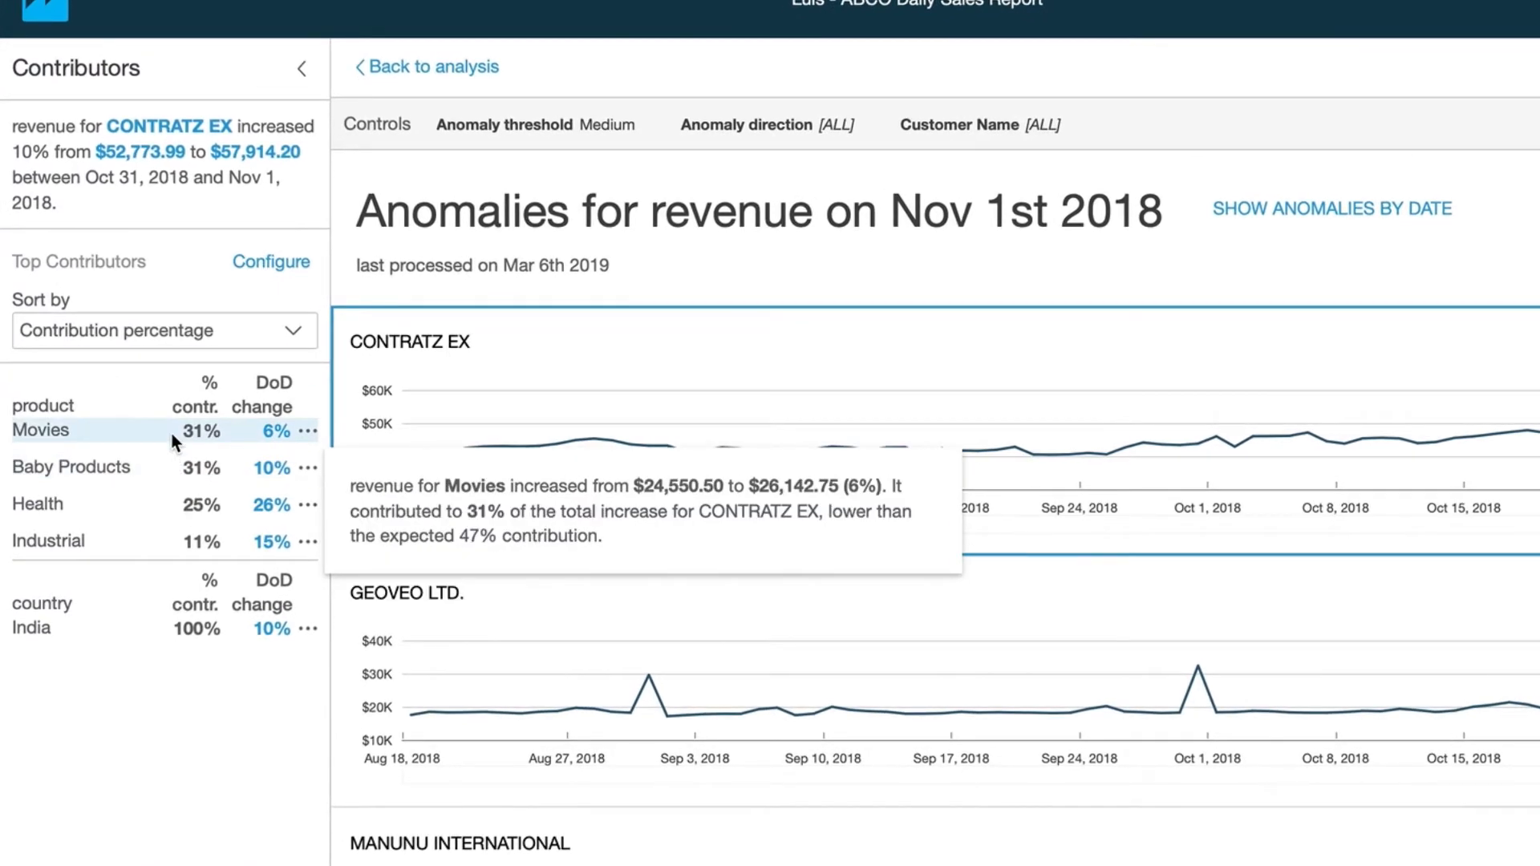
{"action": "mouse_move", "coordinate": [171, 506]}
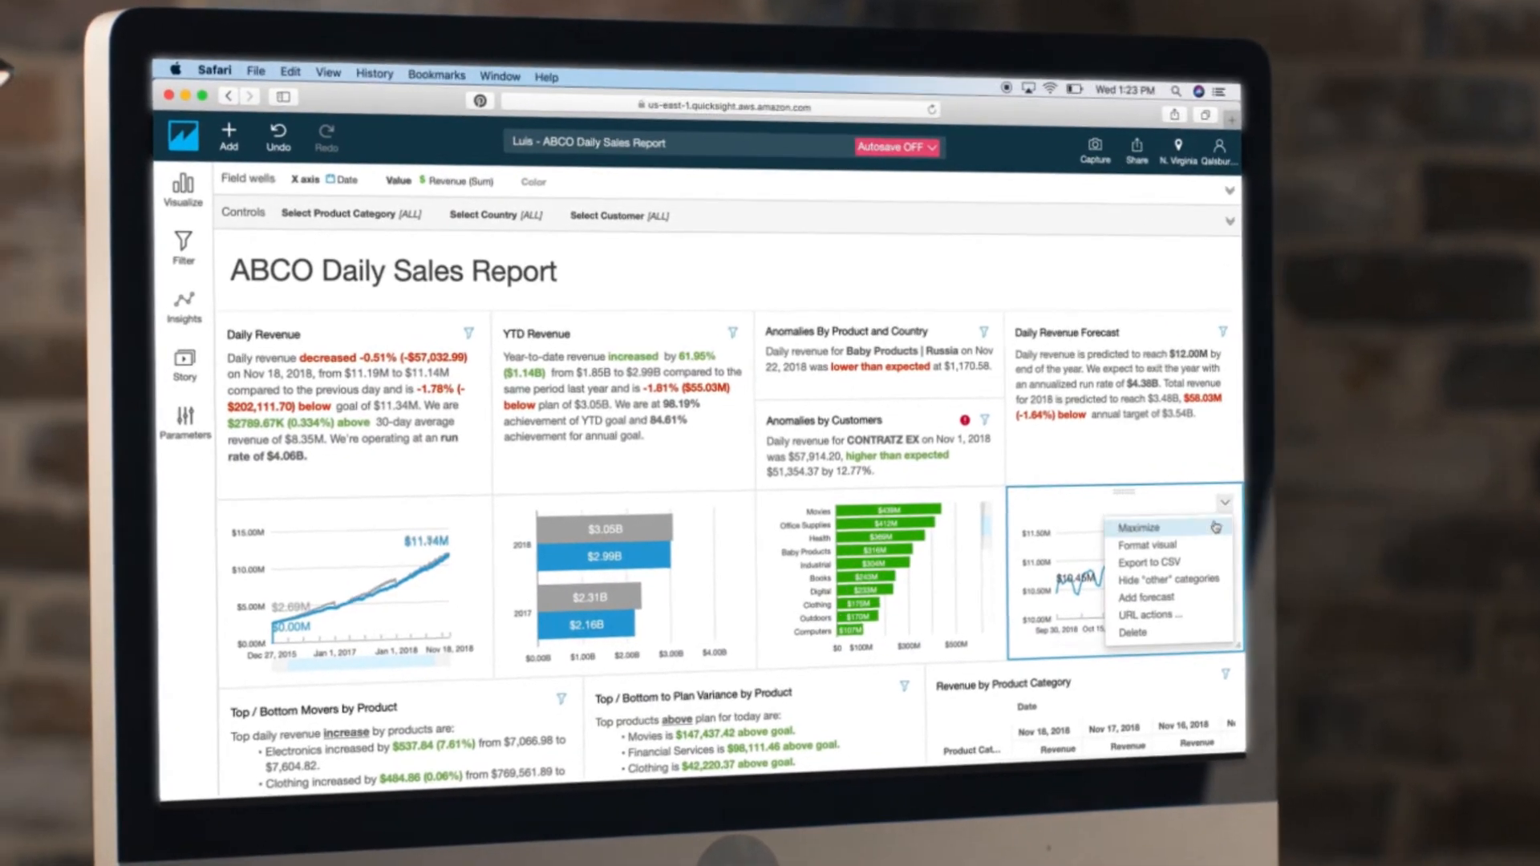
{"action": "left_click", "coordinate": [1138, 527]}
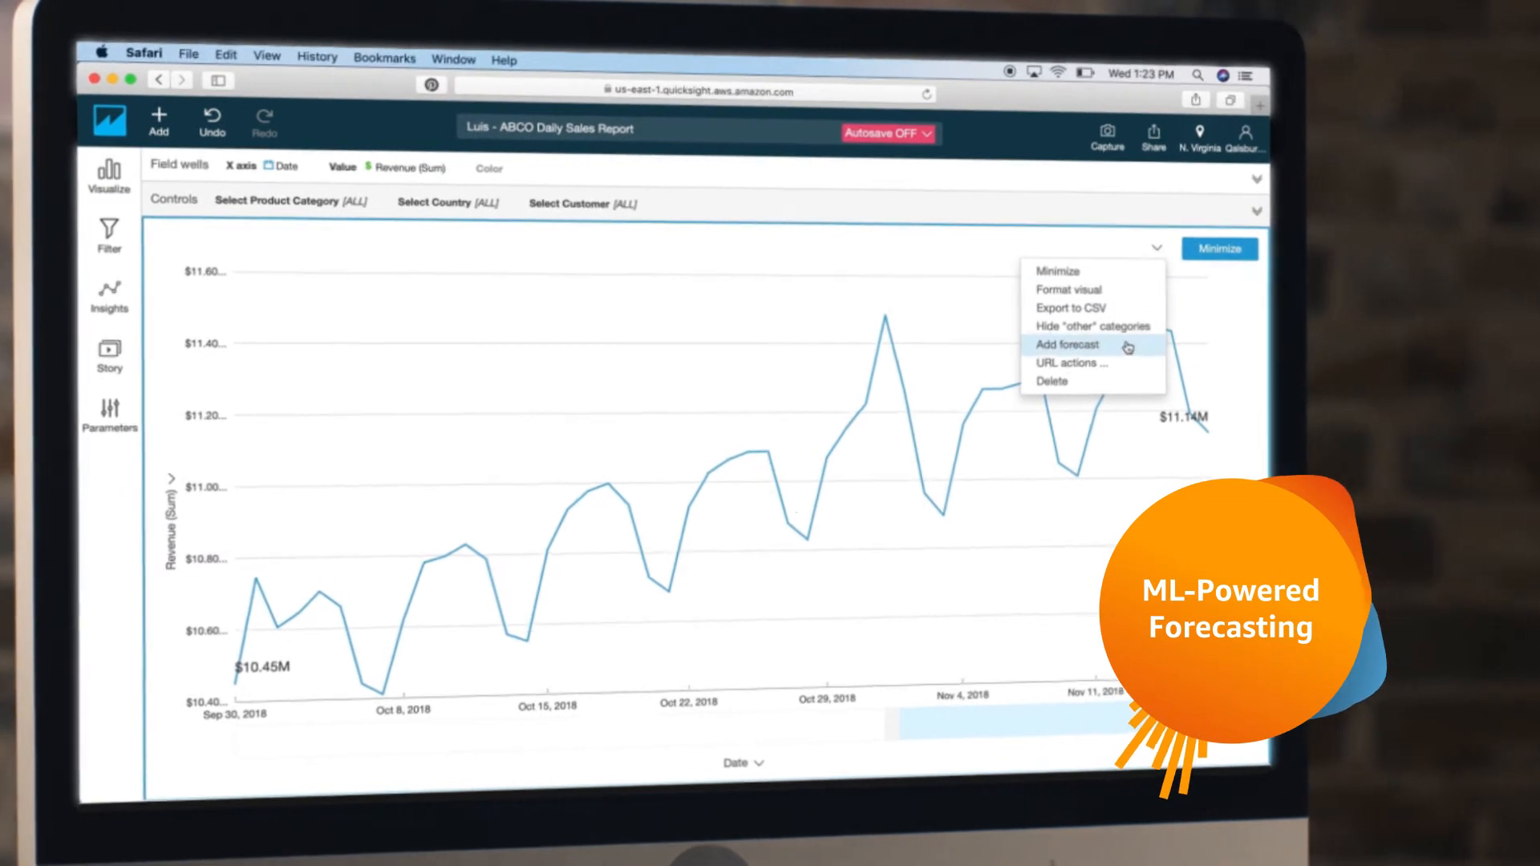
{"action": "left_click", "coordinate": [1066, 345]}
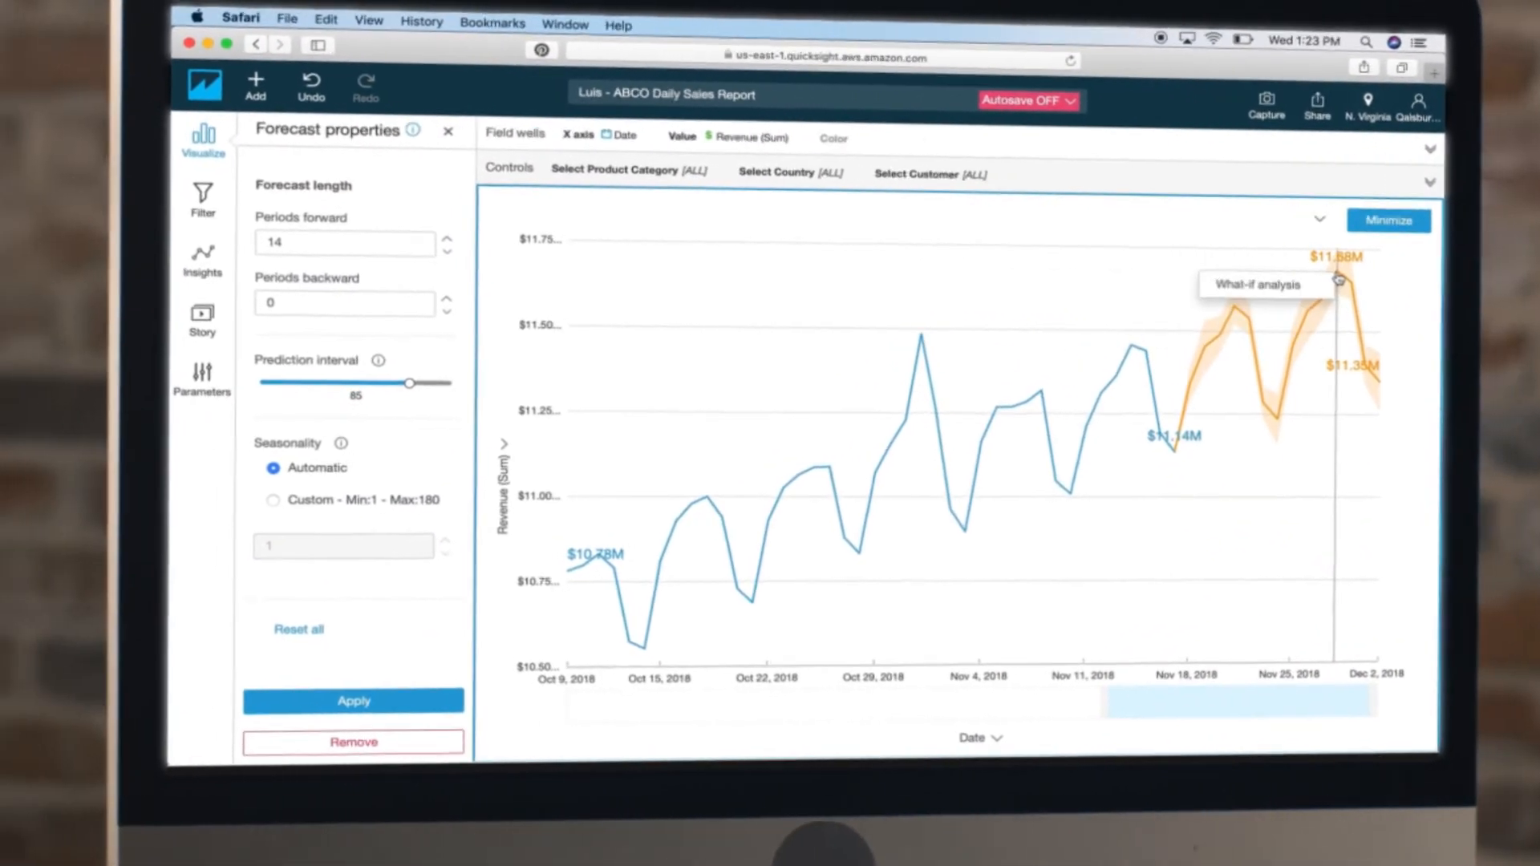
Step: Apply a what-if scenario with target 12684964.01 to the revenue forecast, then minimize the visual
{"action": "left_click", "coordinate": [1338, 279]}
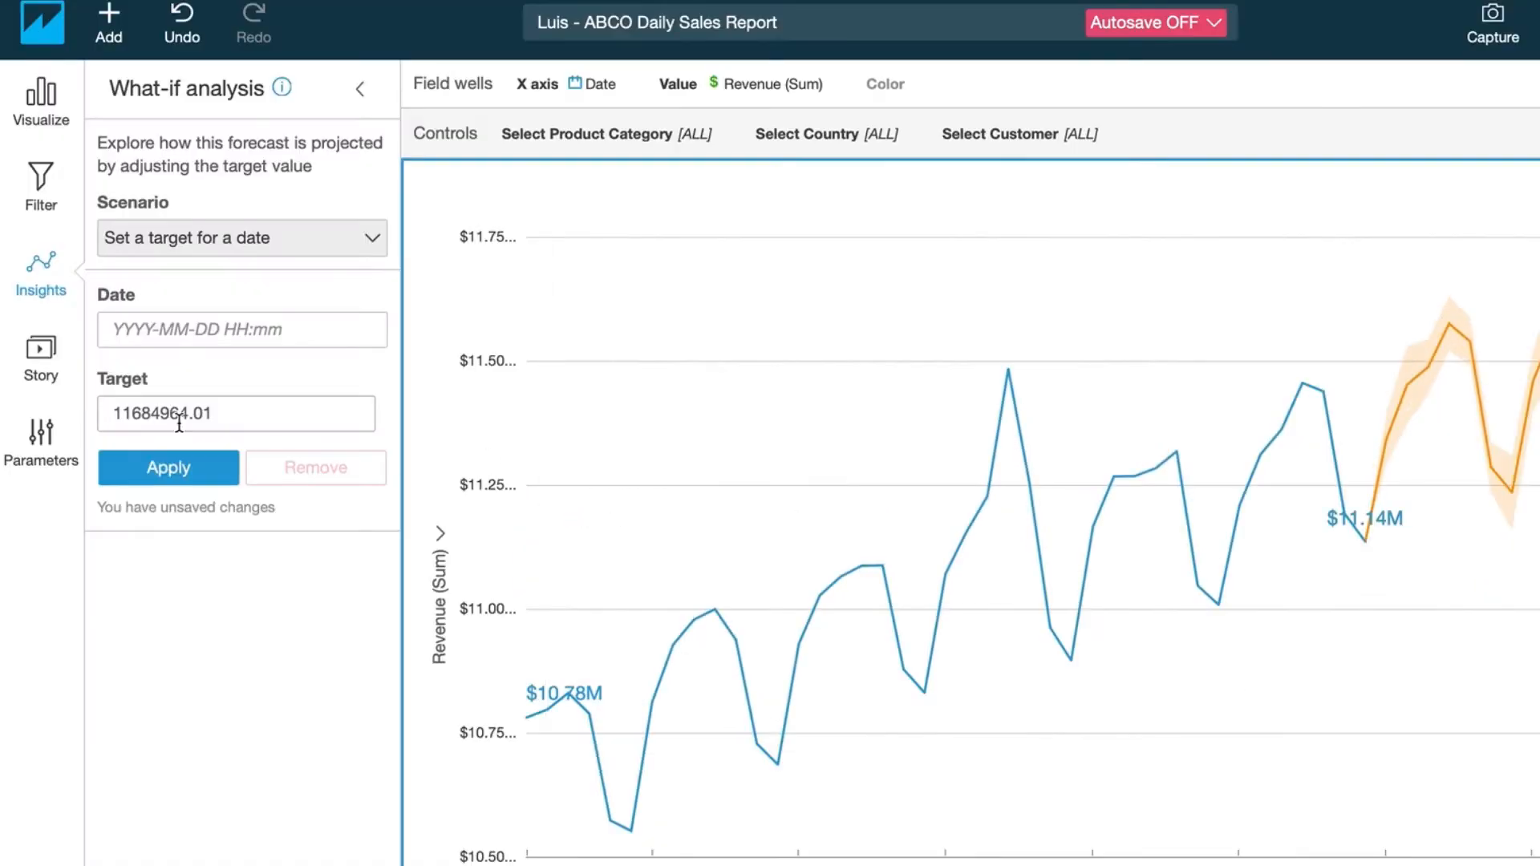
{"action": "left_click", "coordinate": [167, 467]}
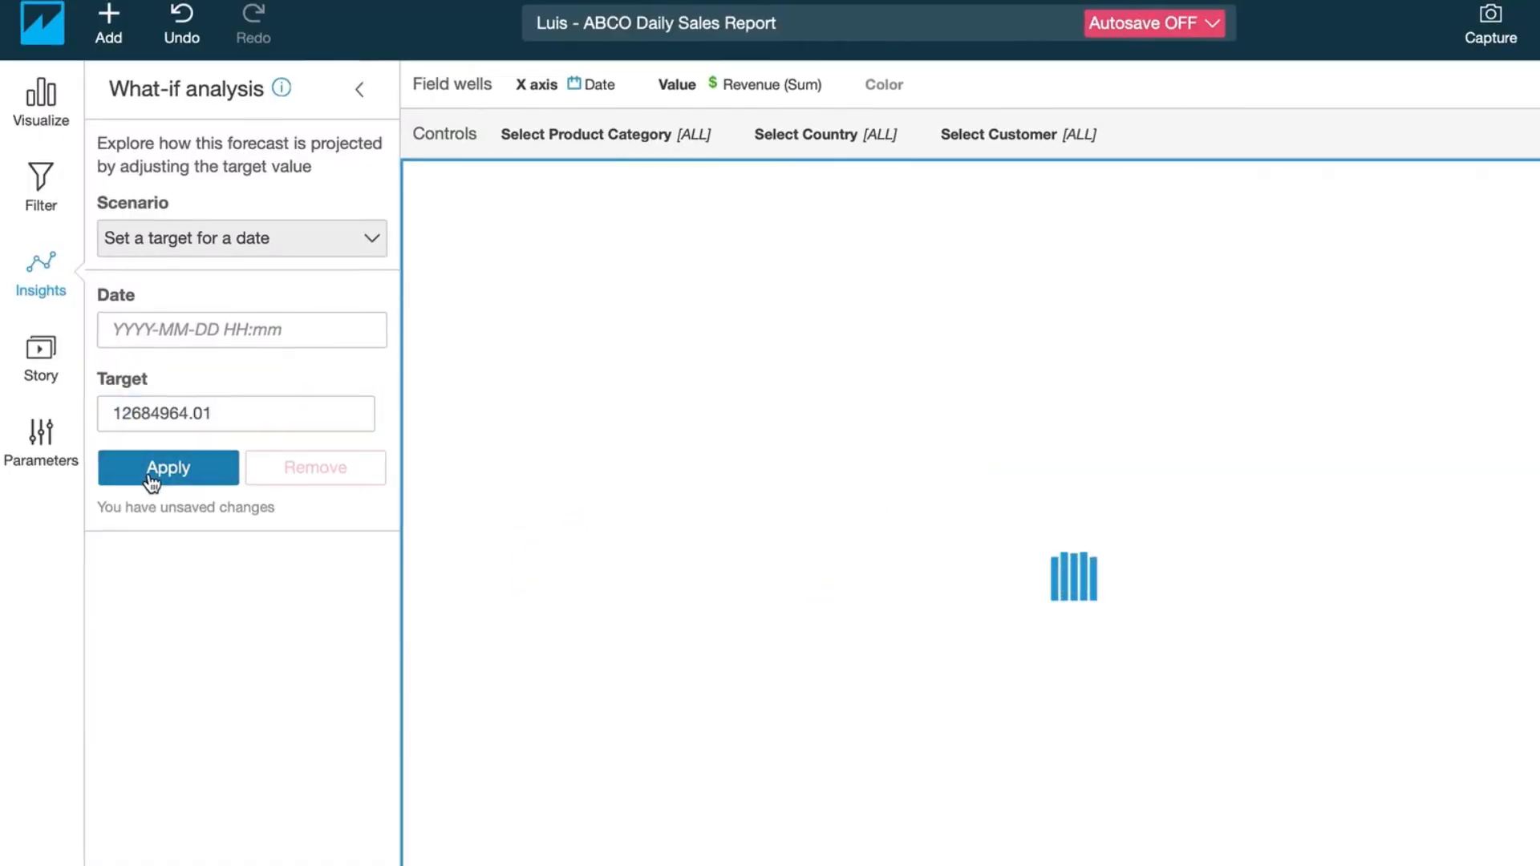
{"action": "left_click", "coordinate": [168, 467]}
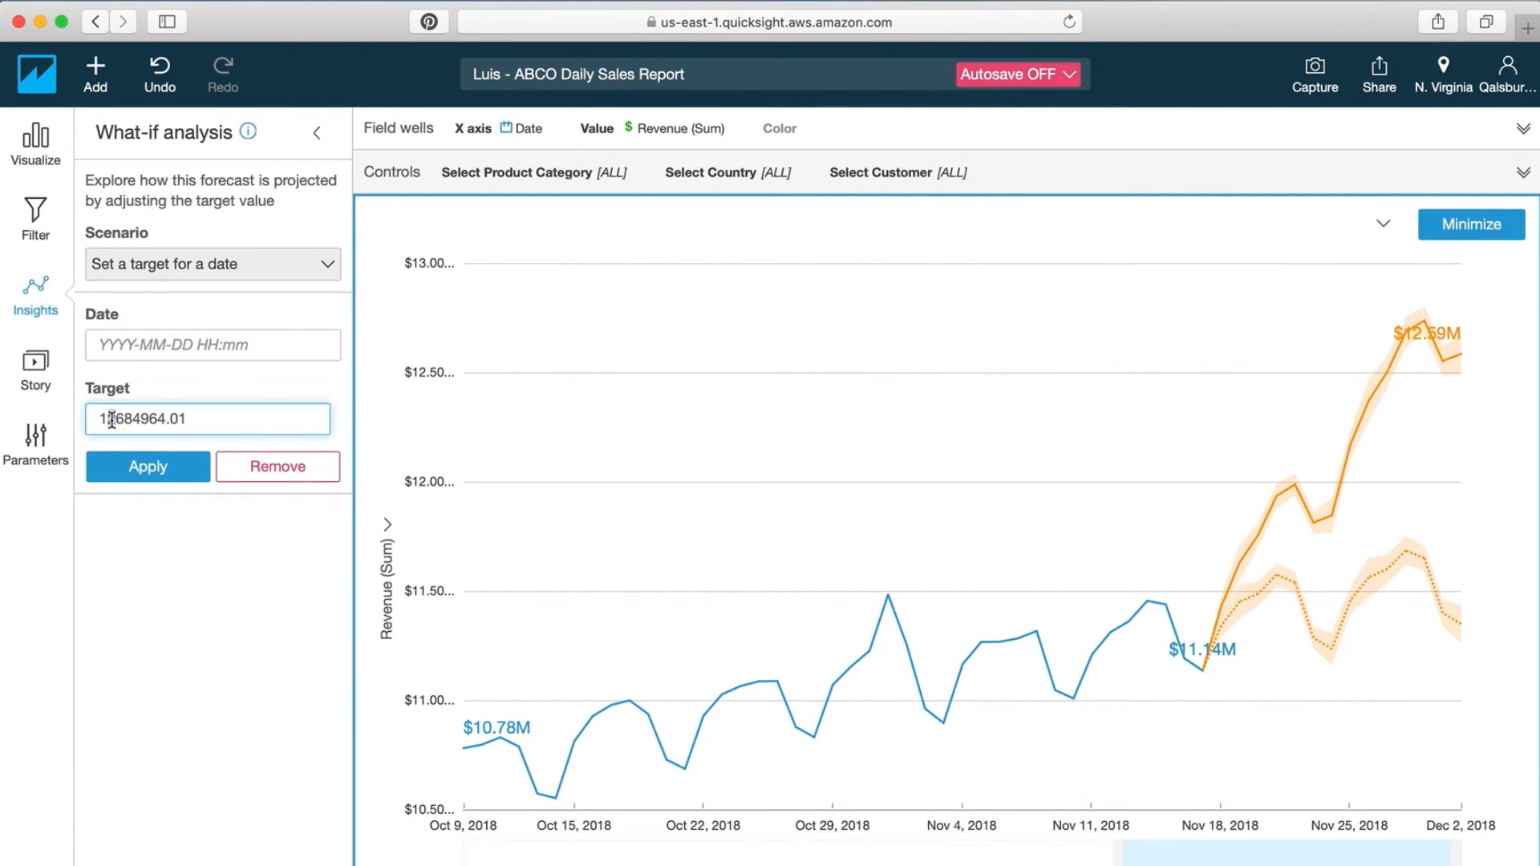
{"action": "left_click", "coordinate": [148, 467]}
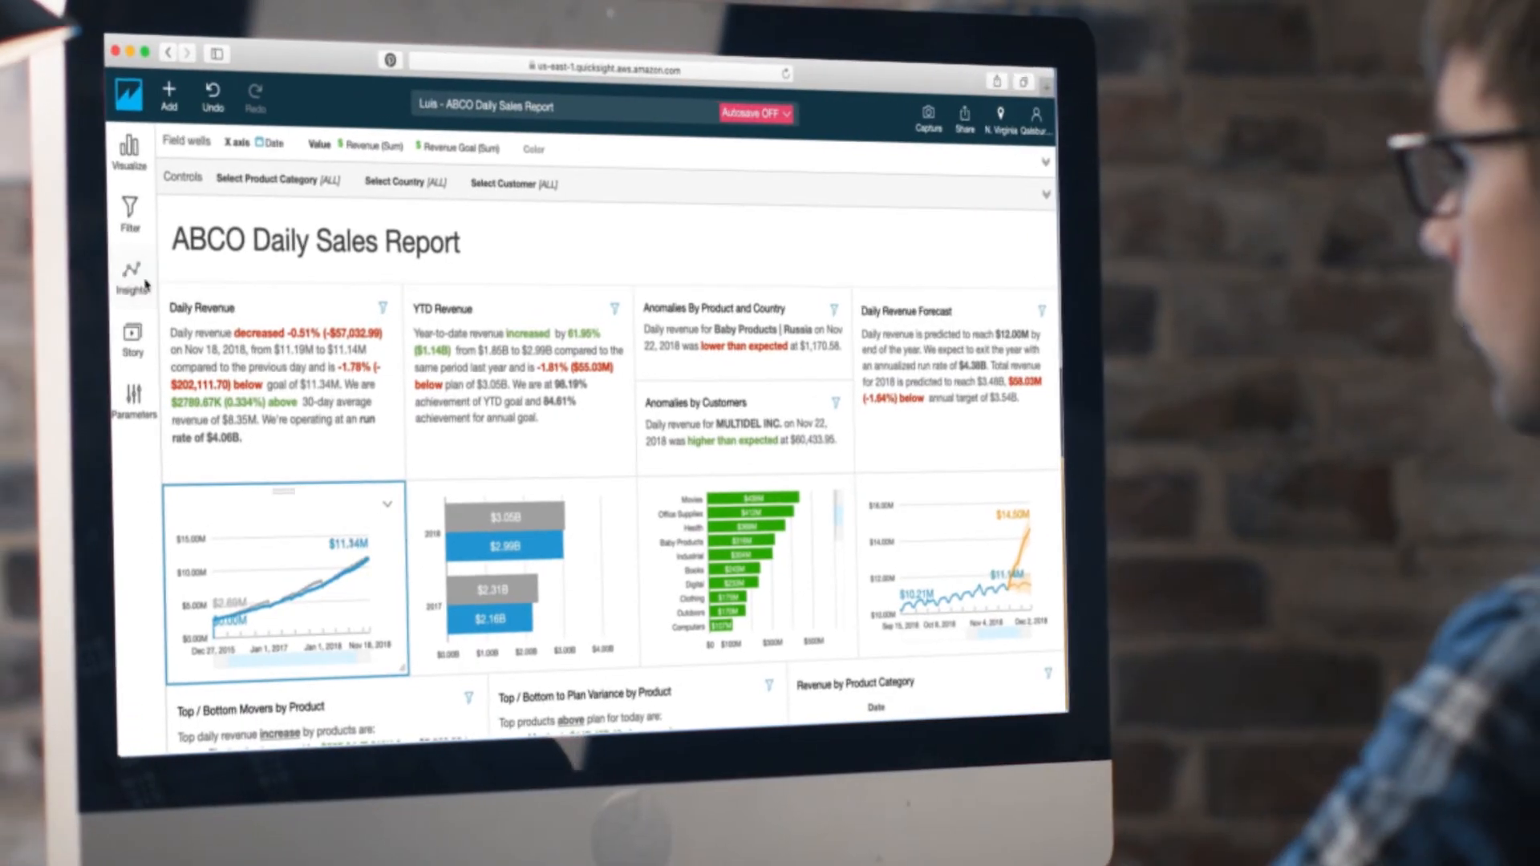
Step: Add the Bottom movers insight with its 'decreased by' text recoloured
{"action": "left_click", "coordinate": [131, 269]}
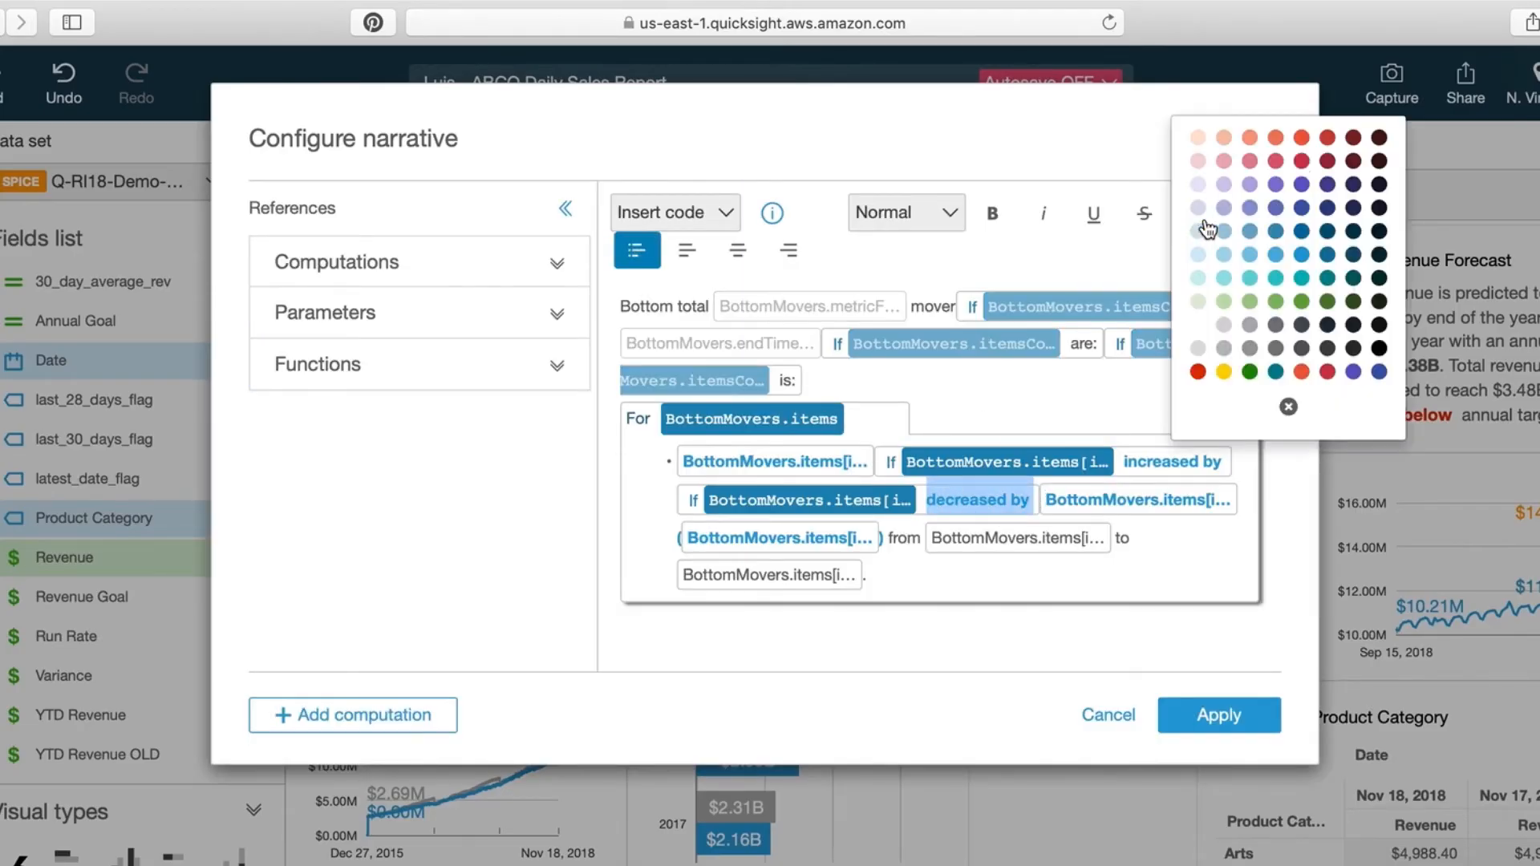
{"action": "left_click", "coordinate": [1217, 715]}
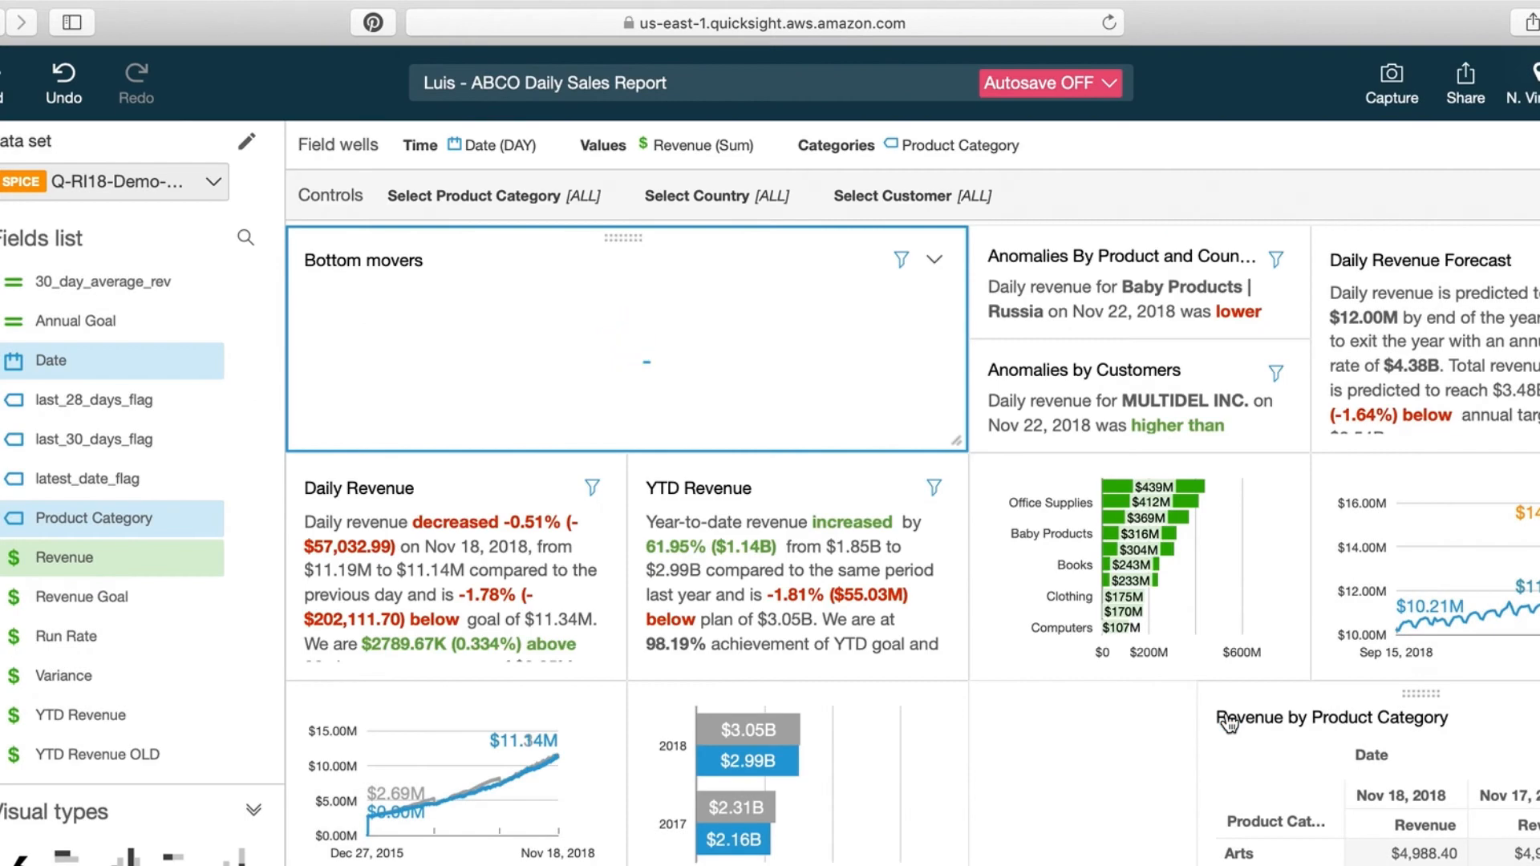